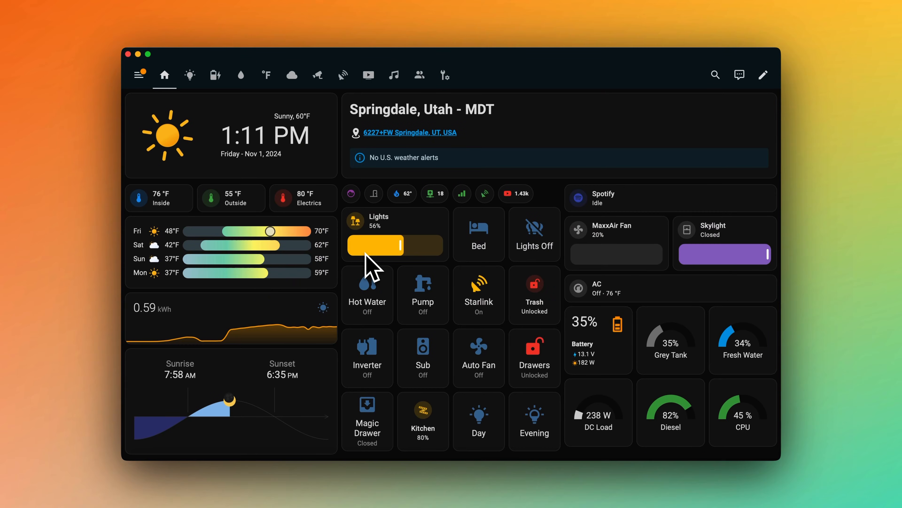
mouse_move(239, 147)
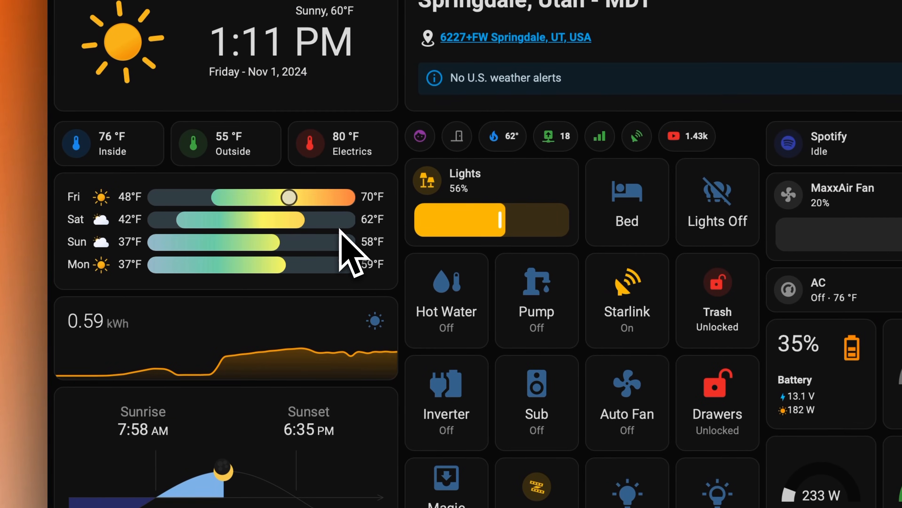
Step: Switch on the water pump and the auto fan from their dashboard tiles
scroll(down, 3)
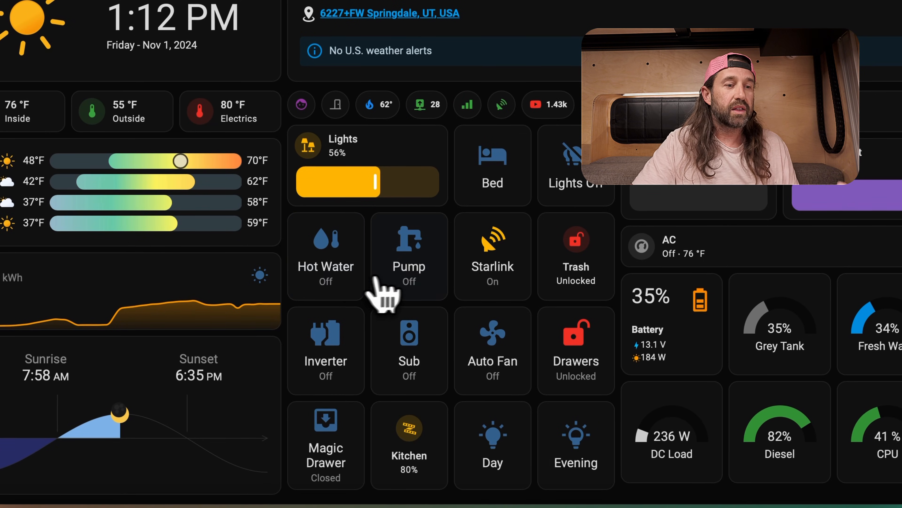
click(409, 256)
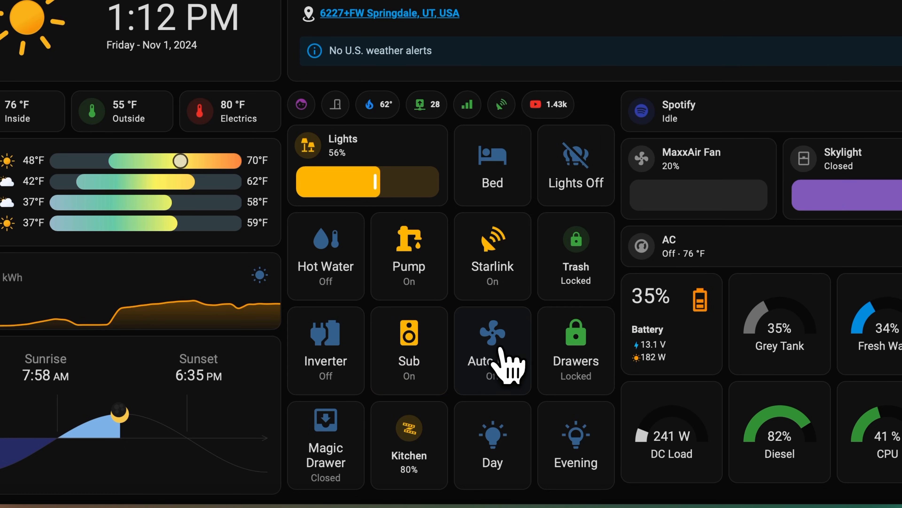
click(492, 332)
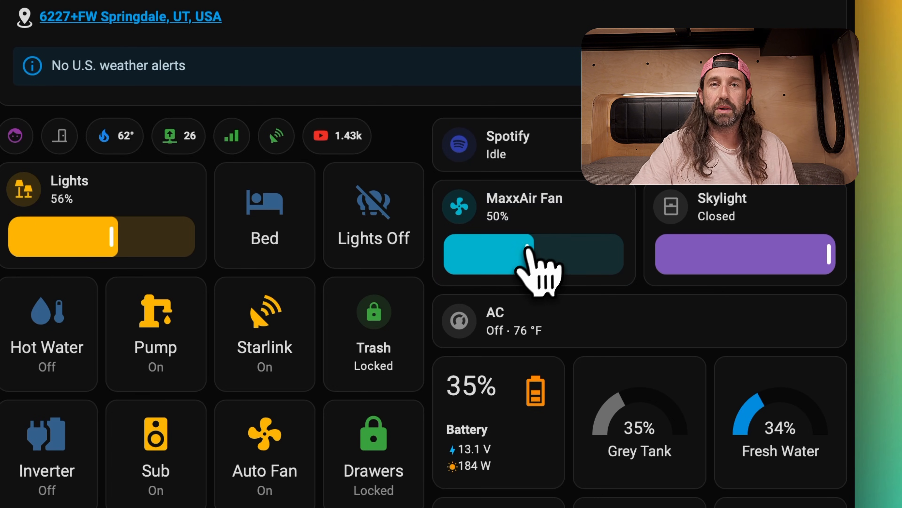
Step: Slide the MaxxAir Fan down from 50% to 20%
drag(523, 254, 460, 254)
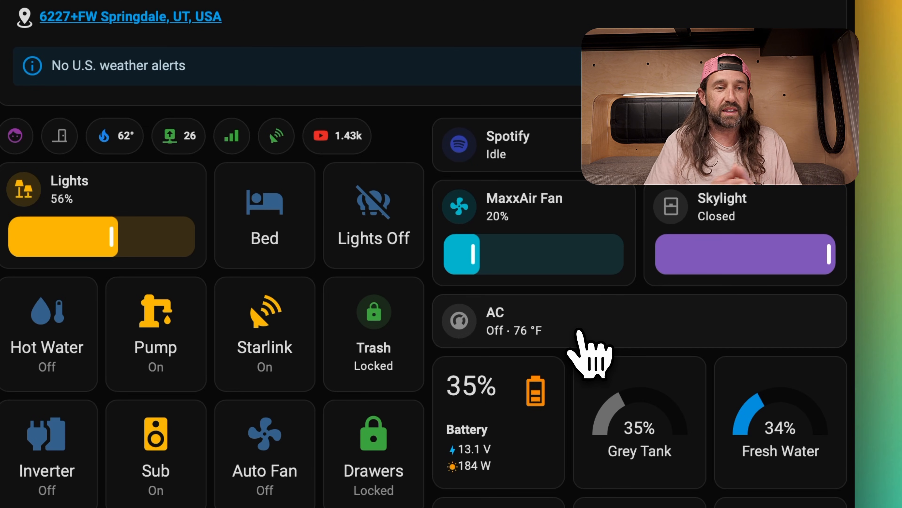
scroll(down, 3)
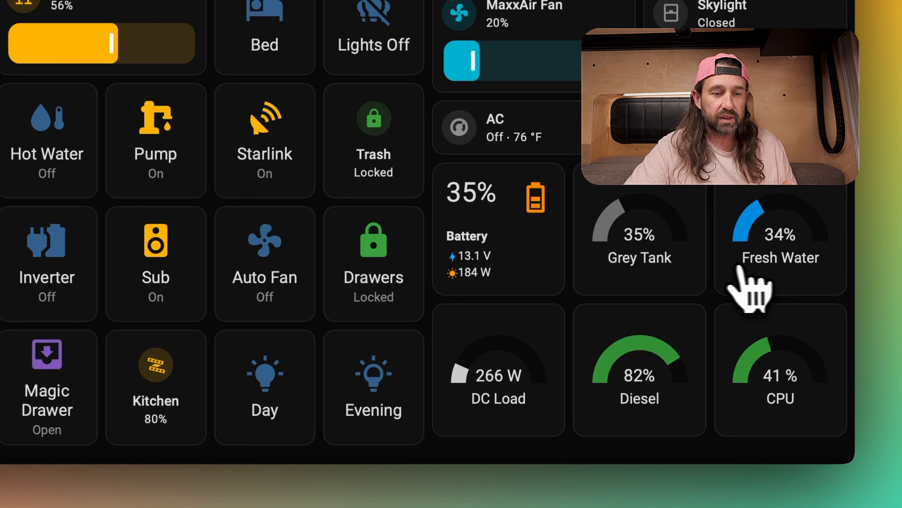
mouse_move(559, 356)
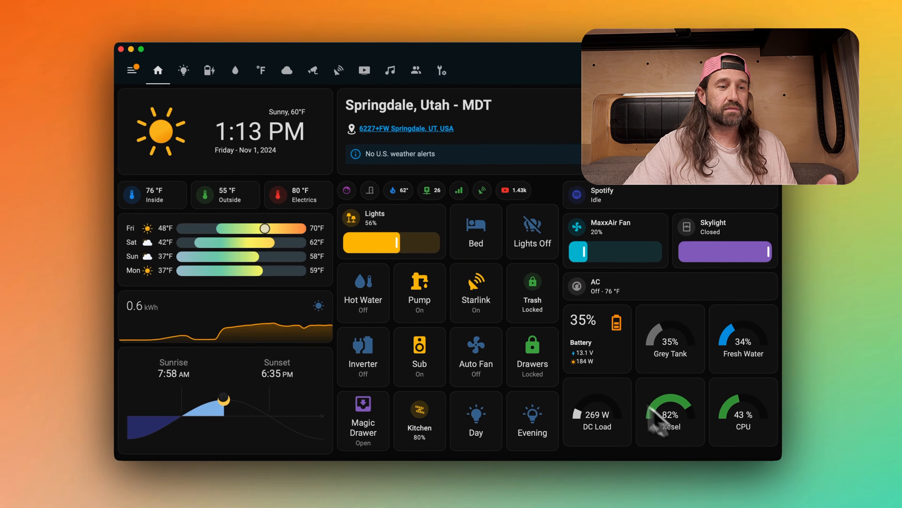
Step: Open the Bed subview and start the Starlink Sleep Timer with Shutdown
click(476, 230)
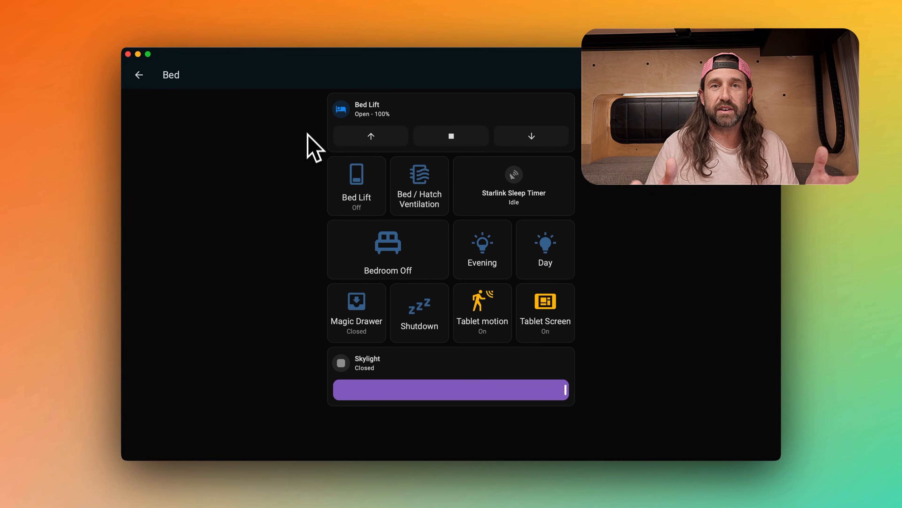
mouse_move(326, 215)
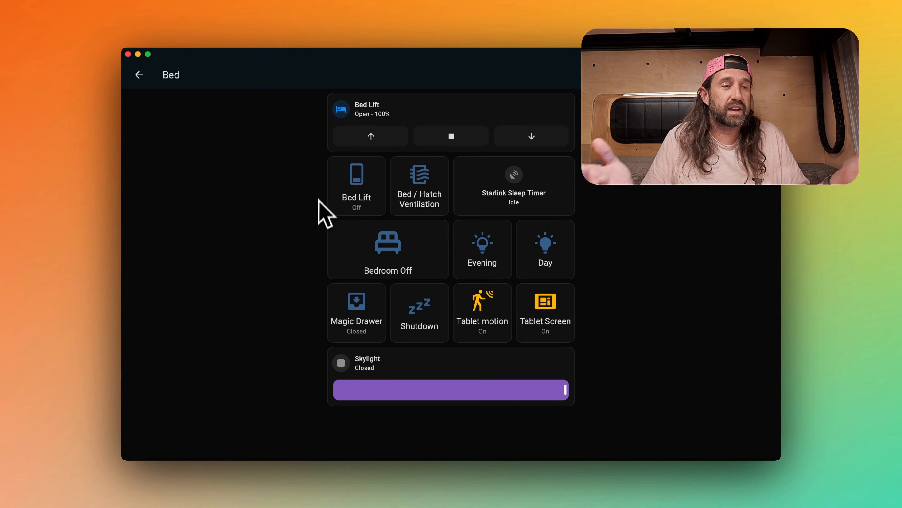
mouse_move(321, 164)
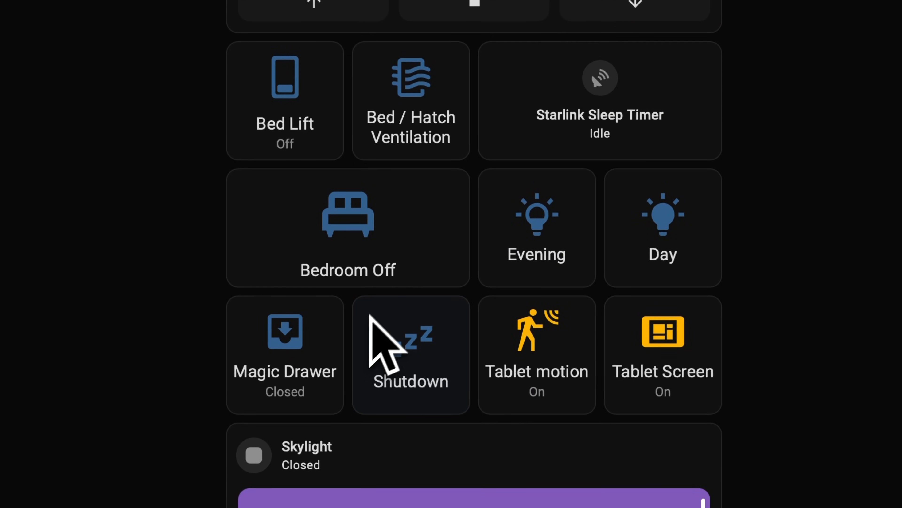
click(600, 101)
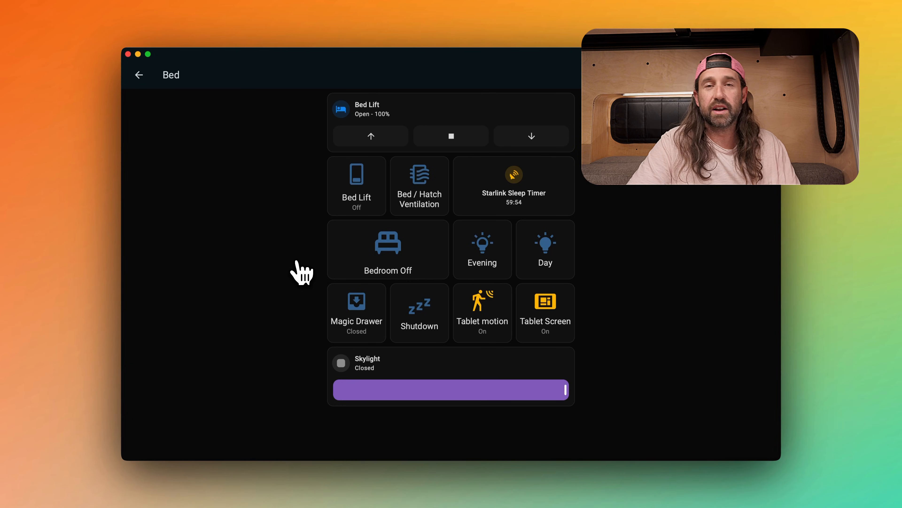
mouse_move(343, 263)
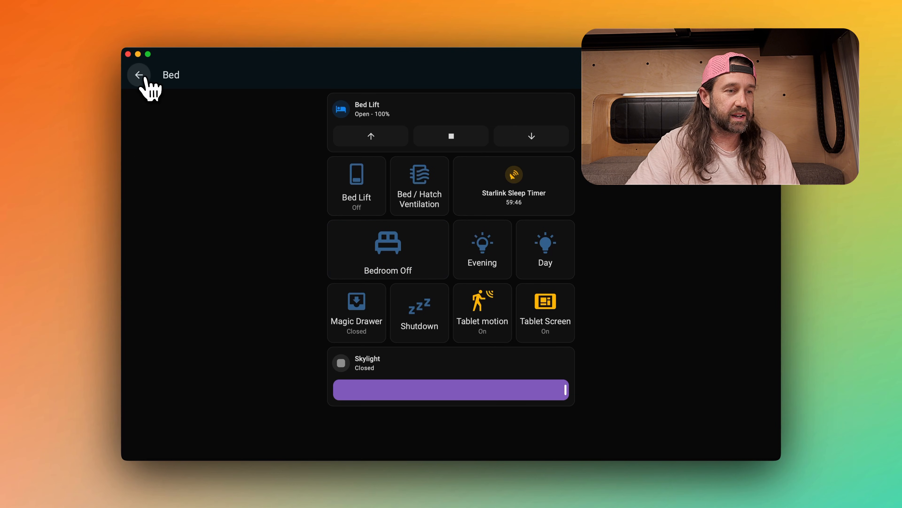
Step: Return to the battery/energy tab and raise the Shore Charge Amps limit, reviewing the power cards
click(139, 75)
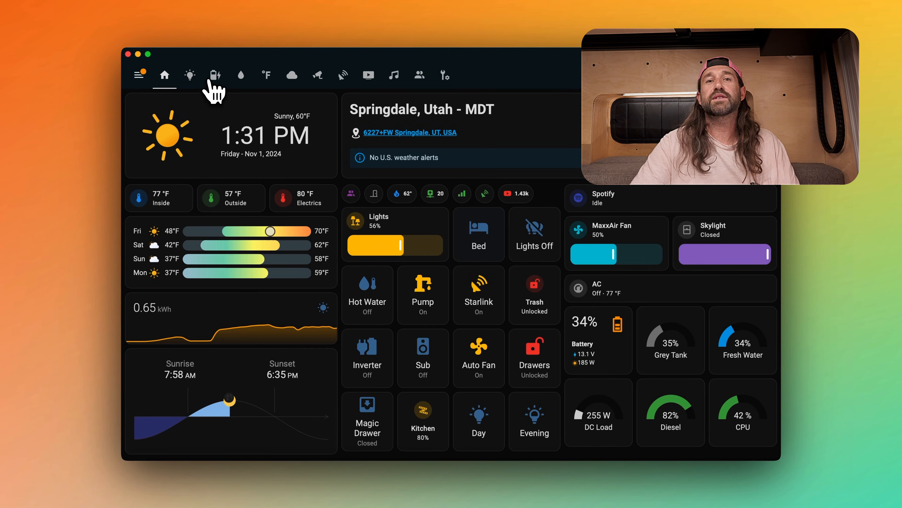
click(215, 75)
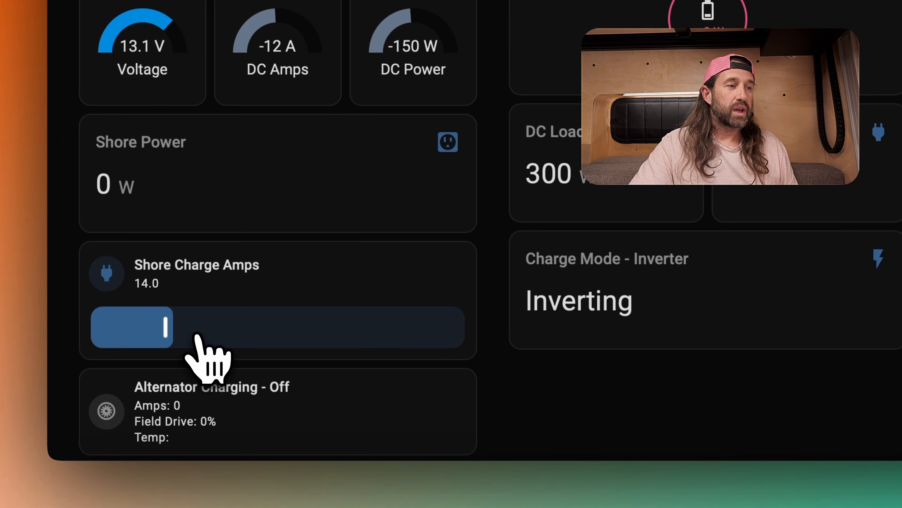
drag(167, 328, 239, 327)
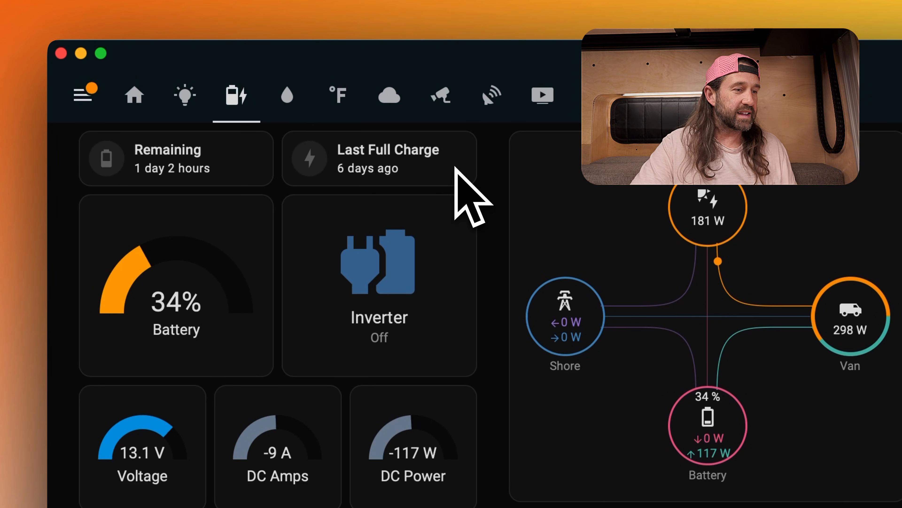
scroll(down, 3)
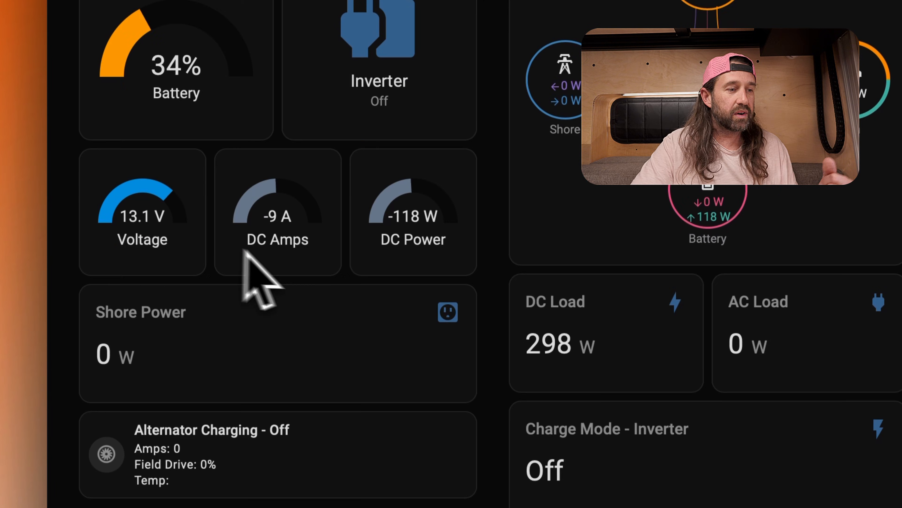
scroll(down, 3)
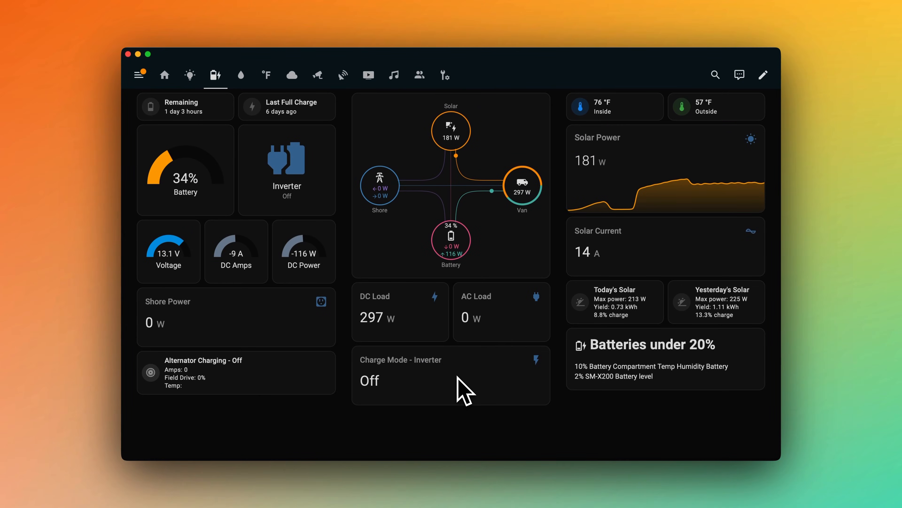
mouse_move(641, 121)
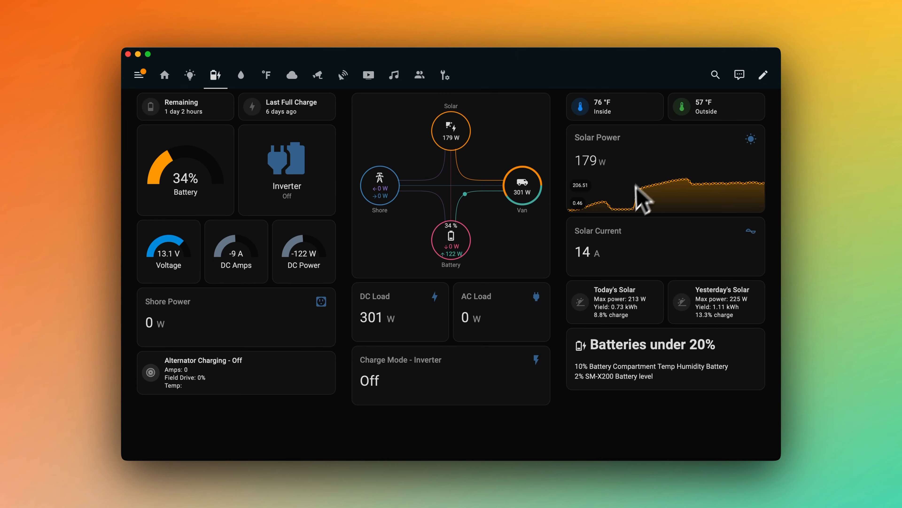
mouse_move(714, 173)
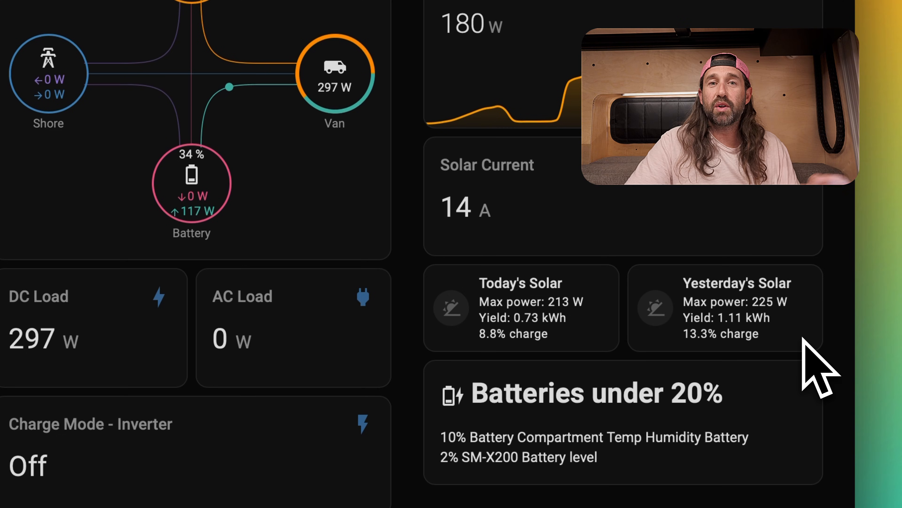
mouse_move(650, 478)
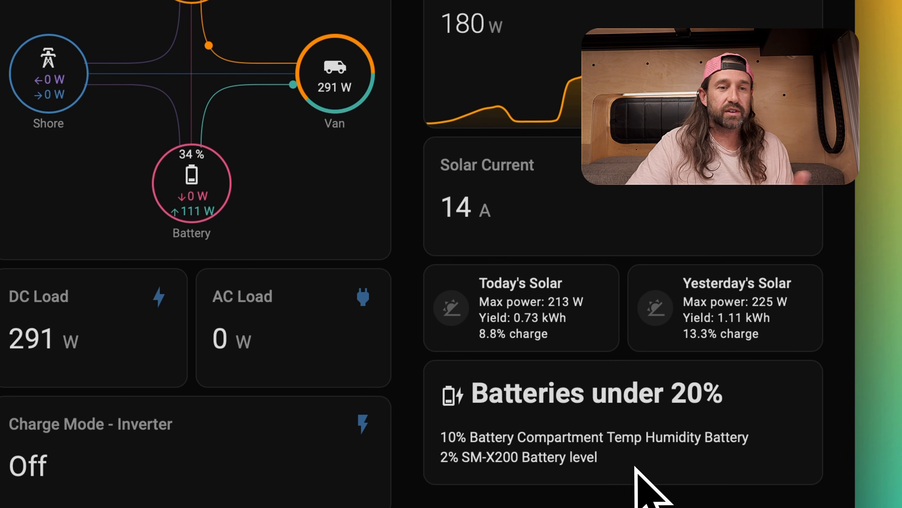
mouse_move(737, 477)
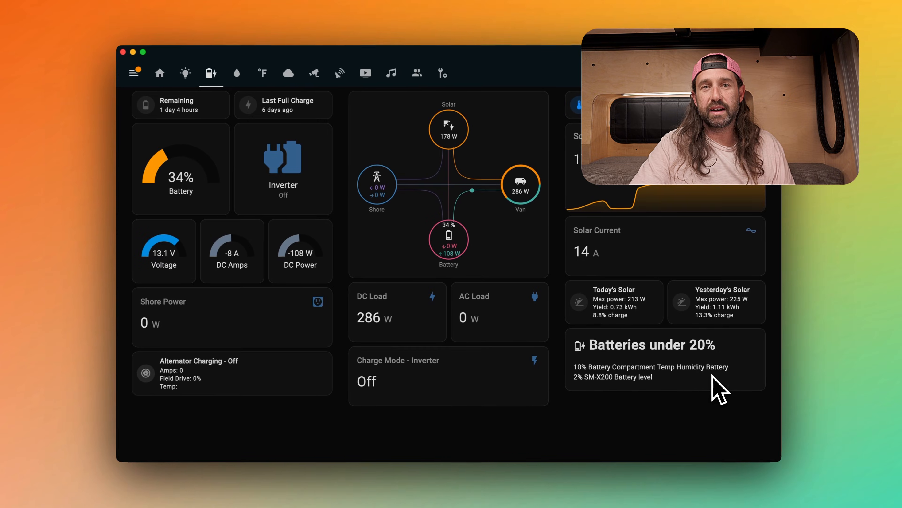
Step: Switch from the power overview to the lightbulb (lights) dashboard
click(189, 74)
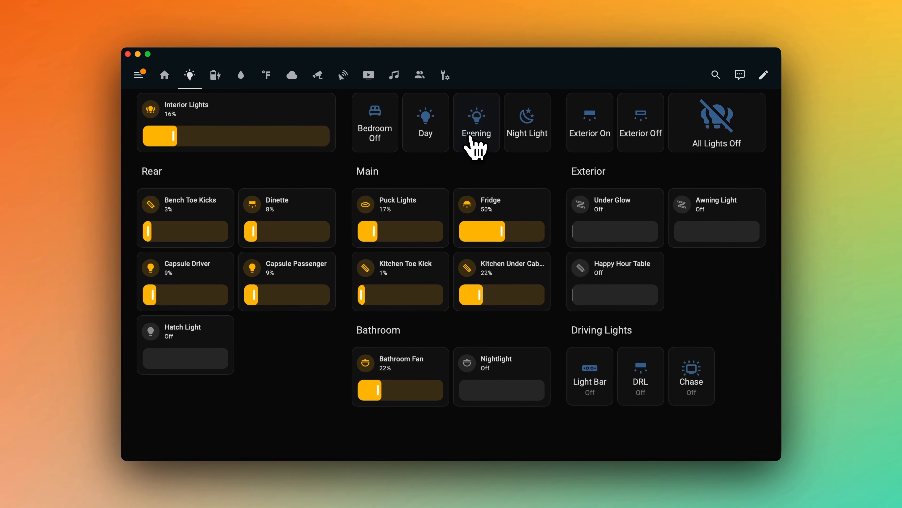
mouse_move(729, 136)
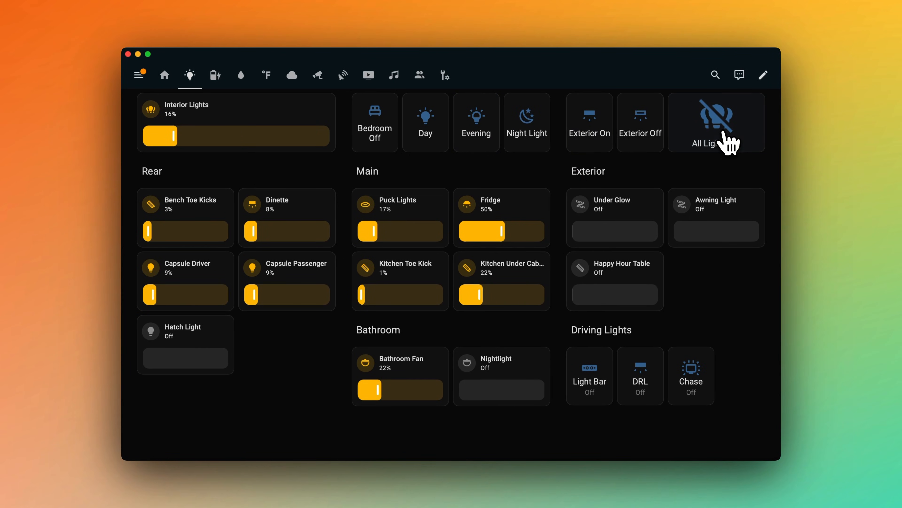
Step: Switch to the water-drop dashboard showing tanks, valves and freeze protection
click(716, 122)
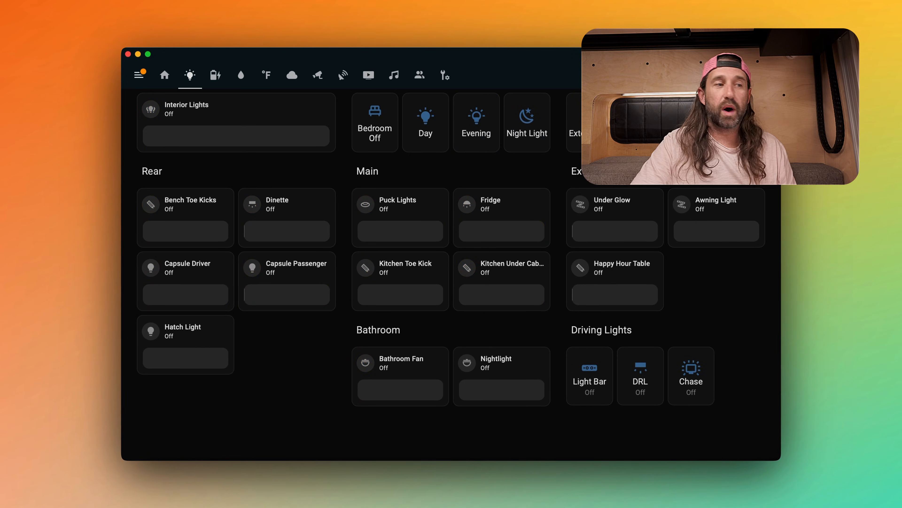
click(240, 75)
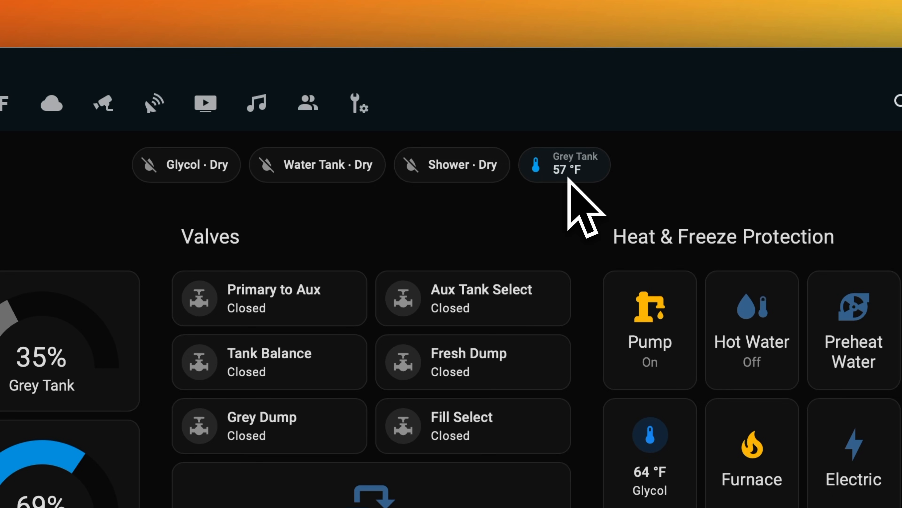
mouse_move(581, 231)
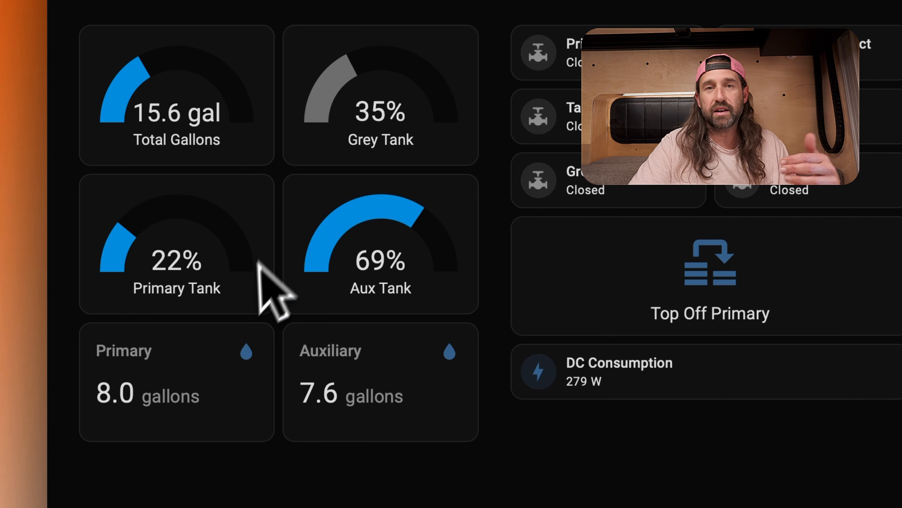
mouse_move(451, 346)
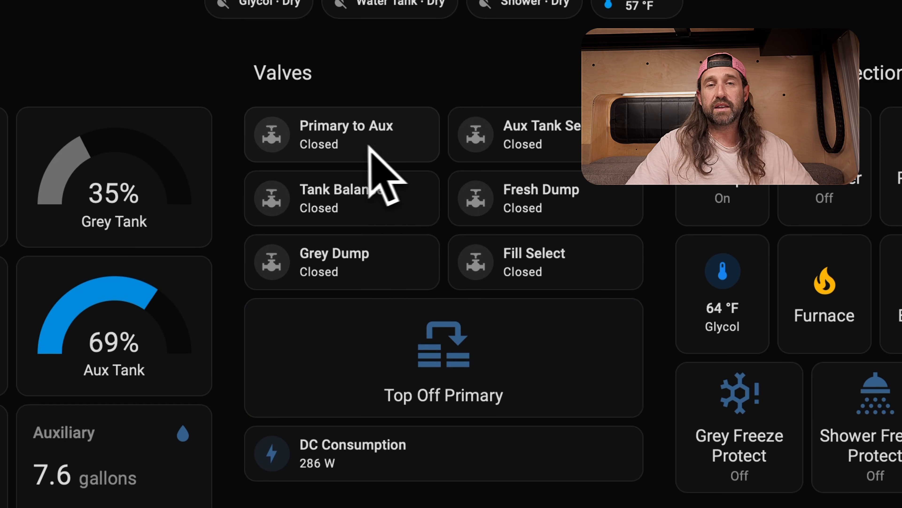
mouse_move(421, 164)
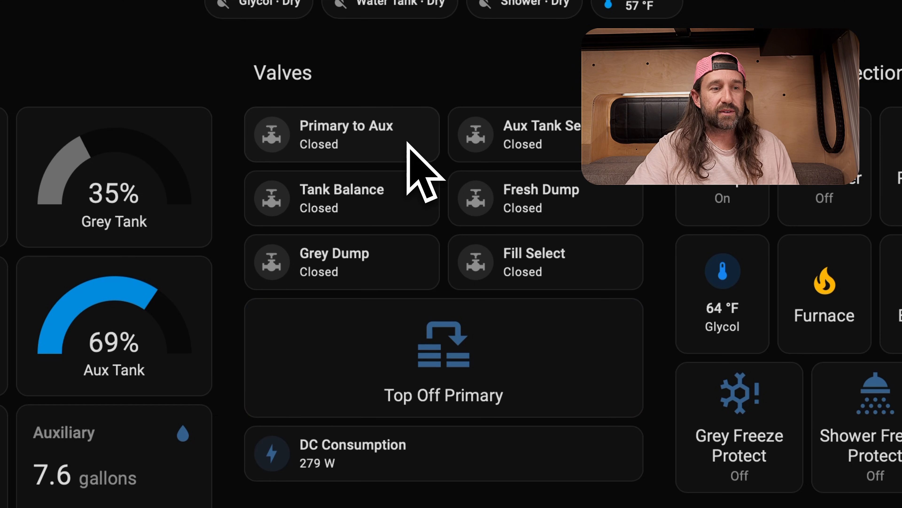
mouse_move(590, 230)
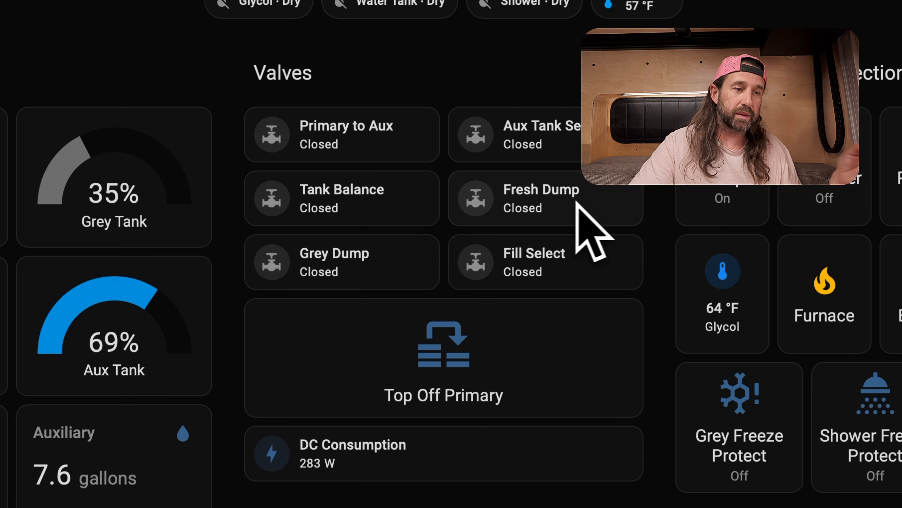
mouse_move(604, 236)
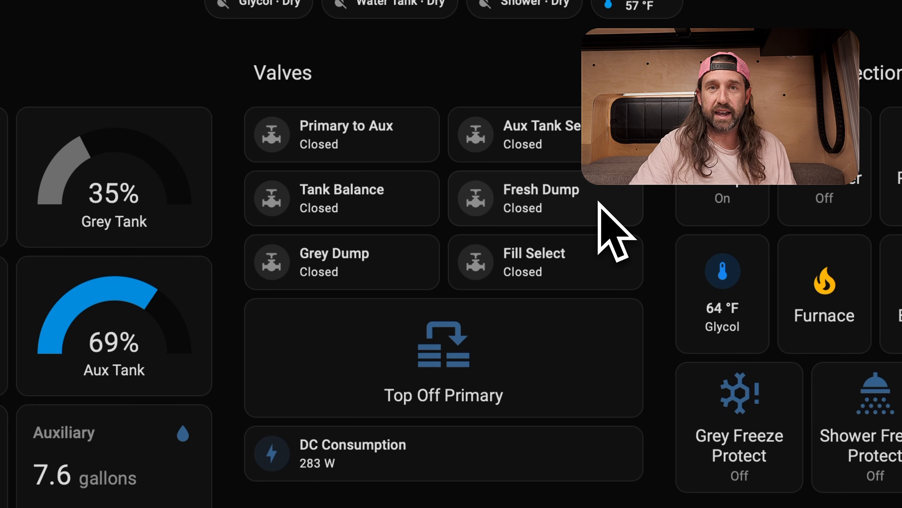
mouse_move(417, 287)
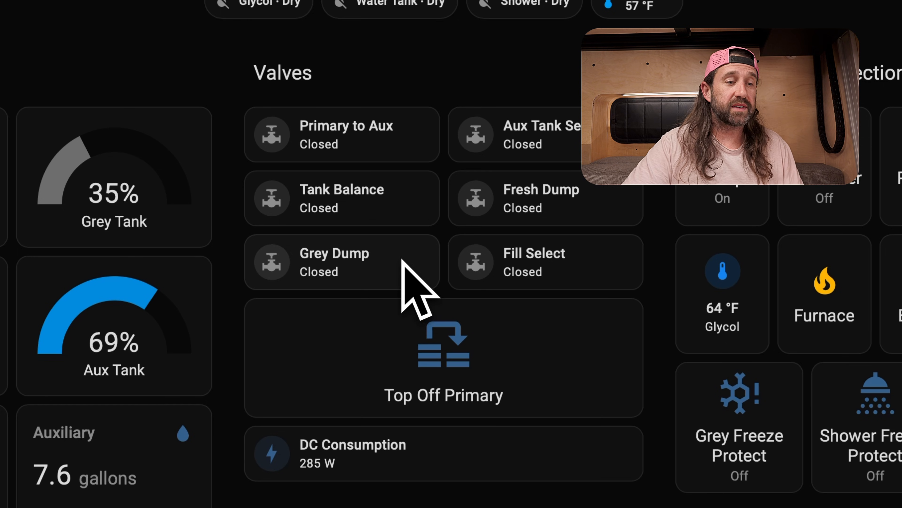
mouse_move(628, 288)
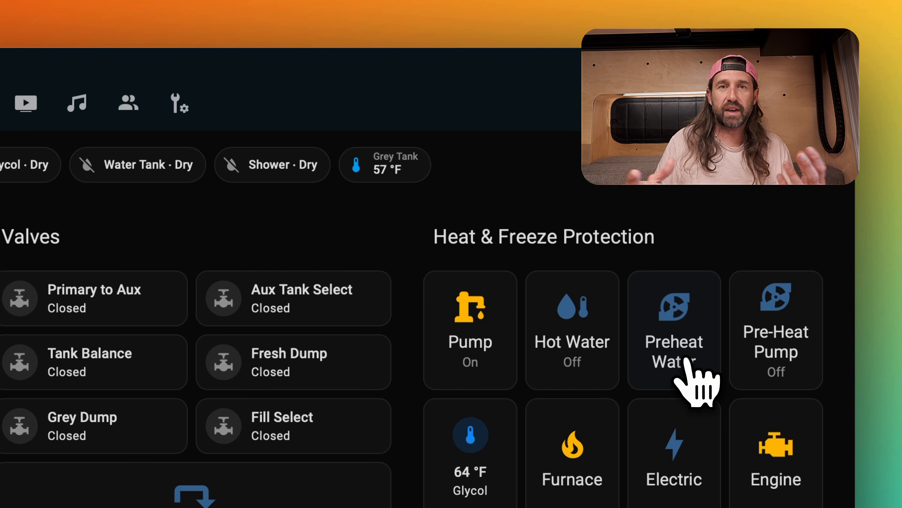
Step: Toggle Preheat Water on then off, then enable Grey, Shower and Sink Freeze Protect
click(674, 331)
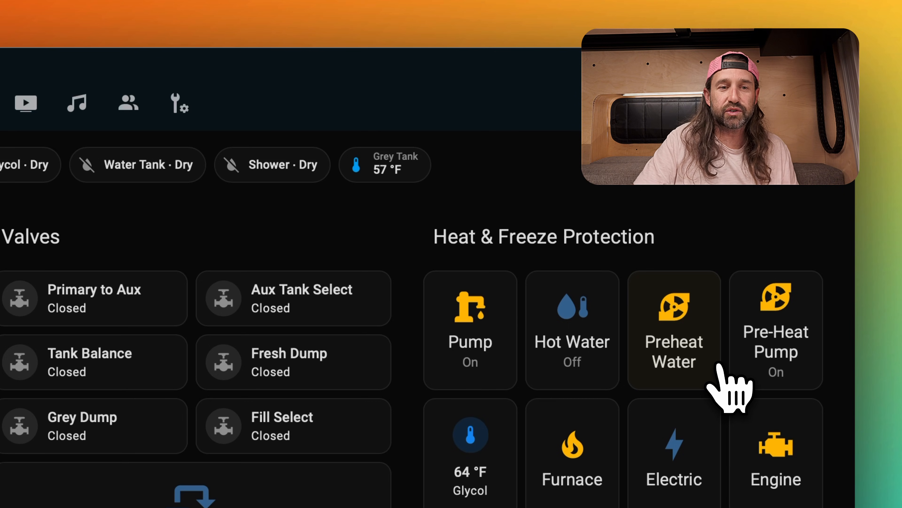
click(776, 330)
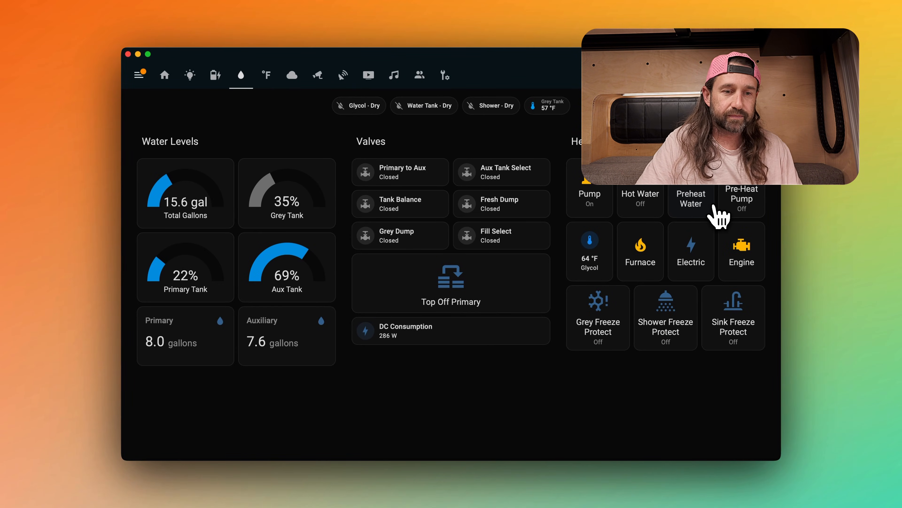
mouse_move(624, 287)
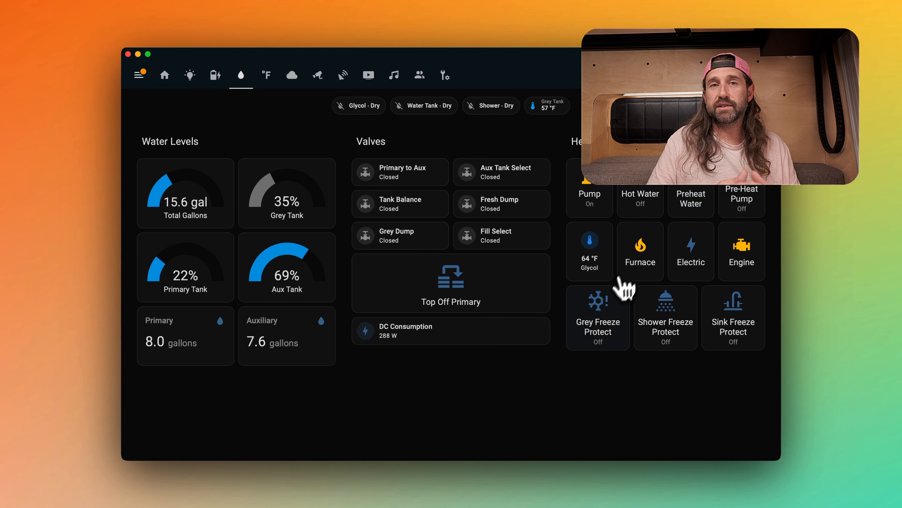
click(597, 316)
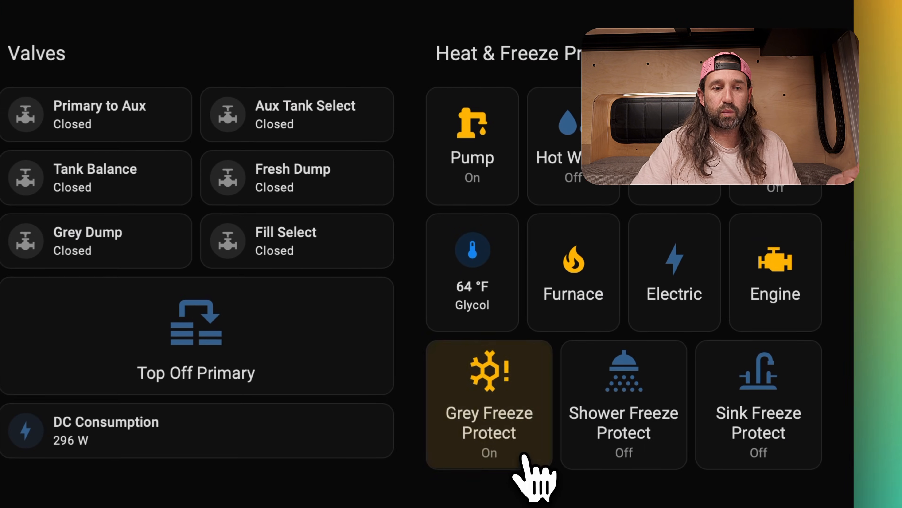
click(623, 403)
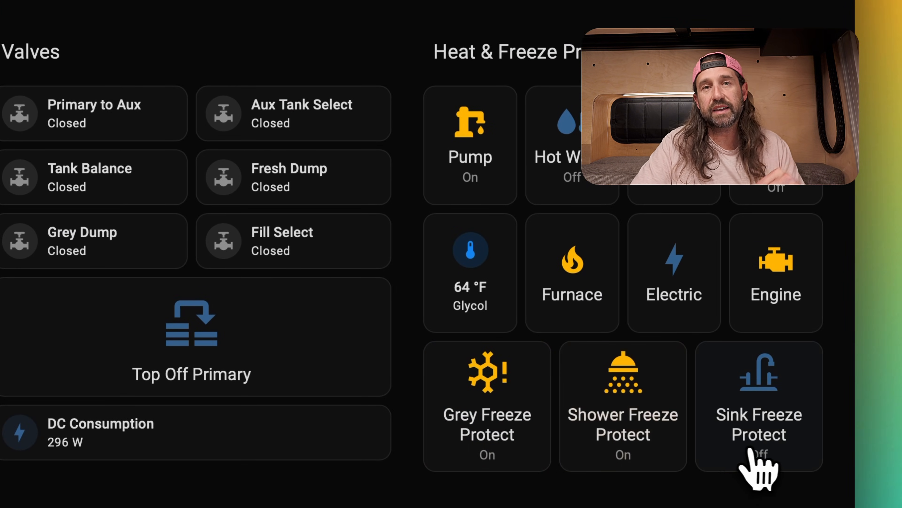
click(758, 404)
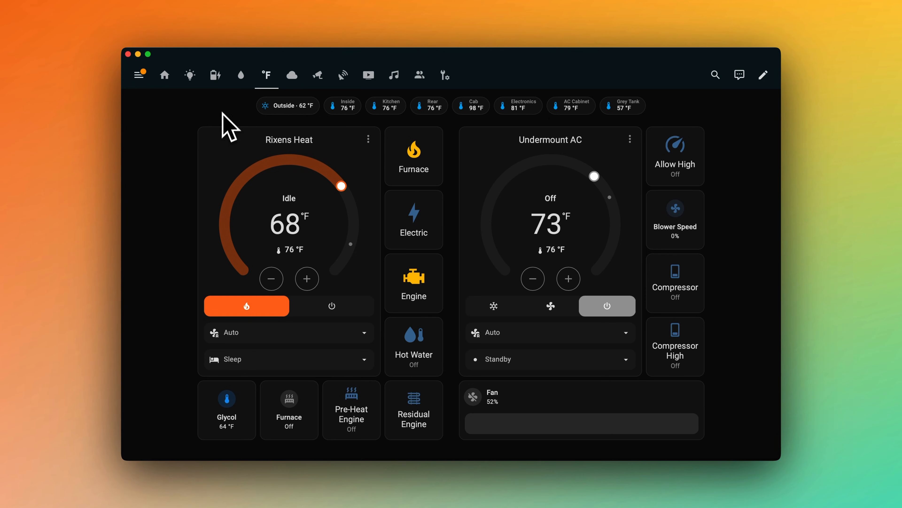
mouse_move(550, 156)
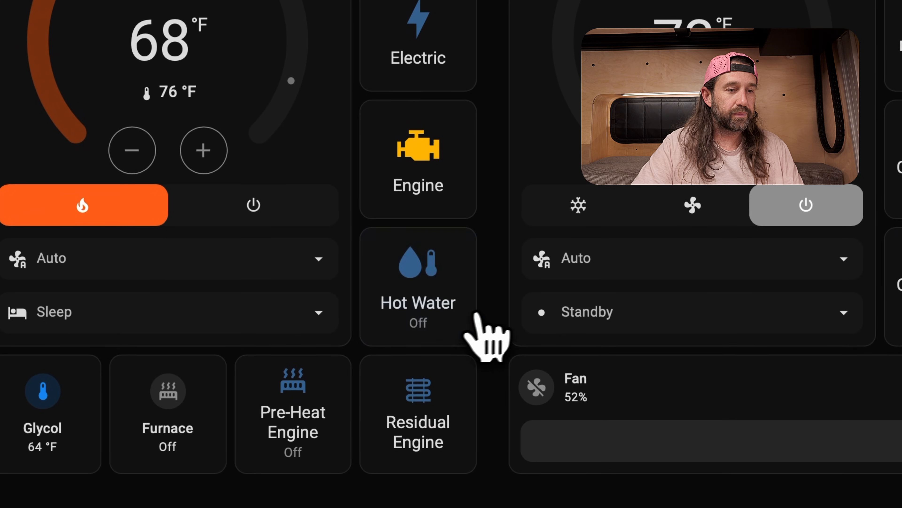
Step: Switch Hot Water heating on and lower the Undermount AC Fan to 26%
click(417, 282)
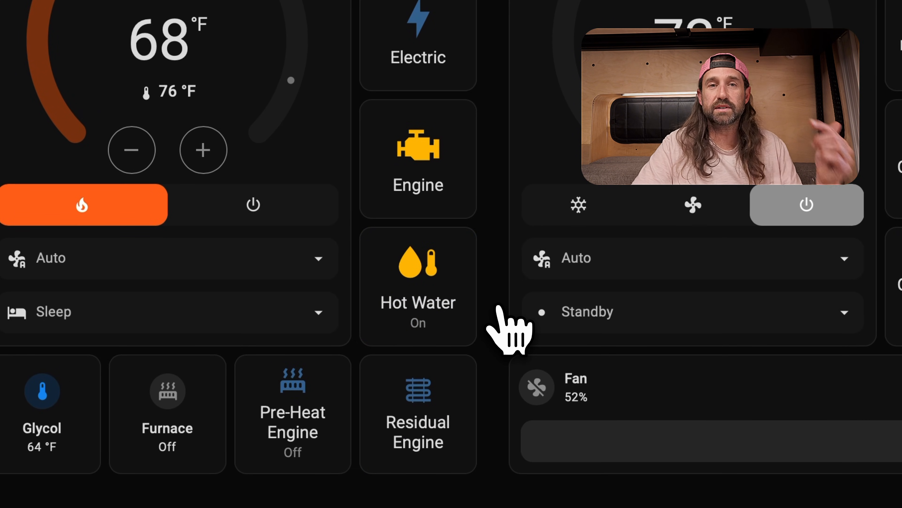
click(167, 403)
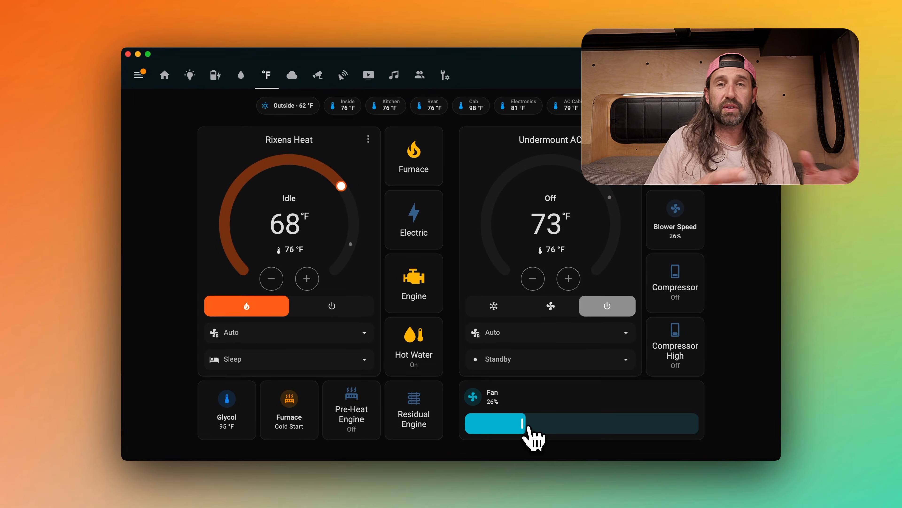
mouse_move(593, 409)
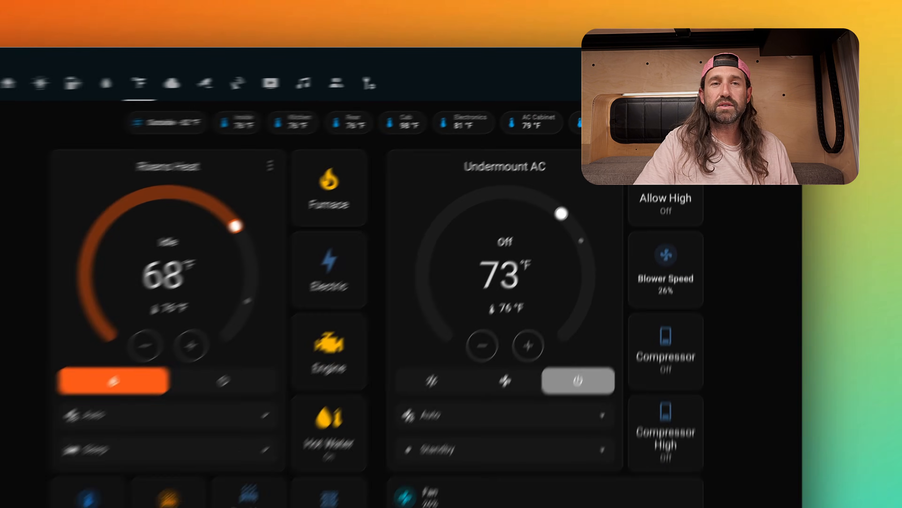
Step: Open the cloud (weather) dashboard and review the Windy maps and forecast
click(291, 75)
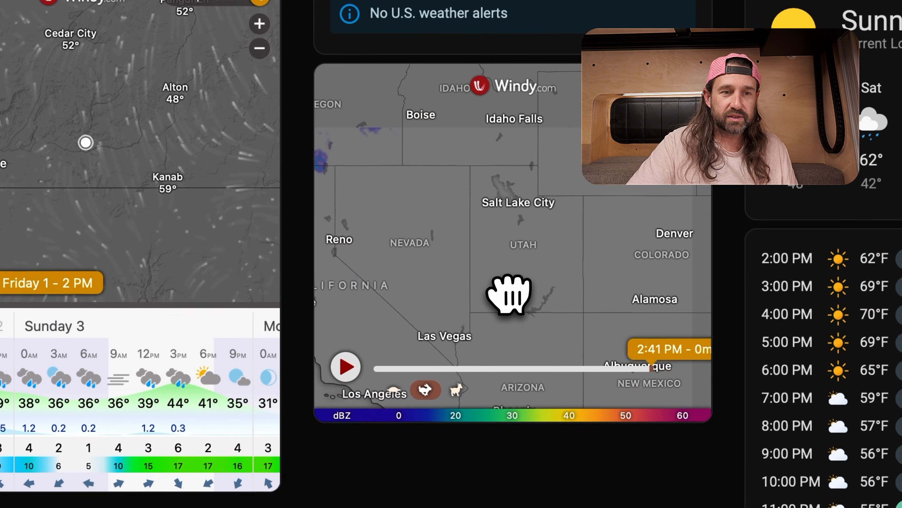
scroll(down, 3)
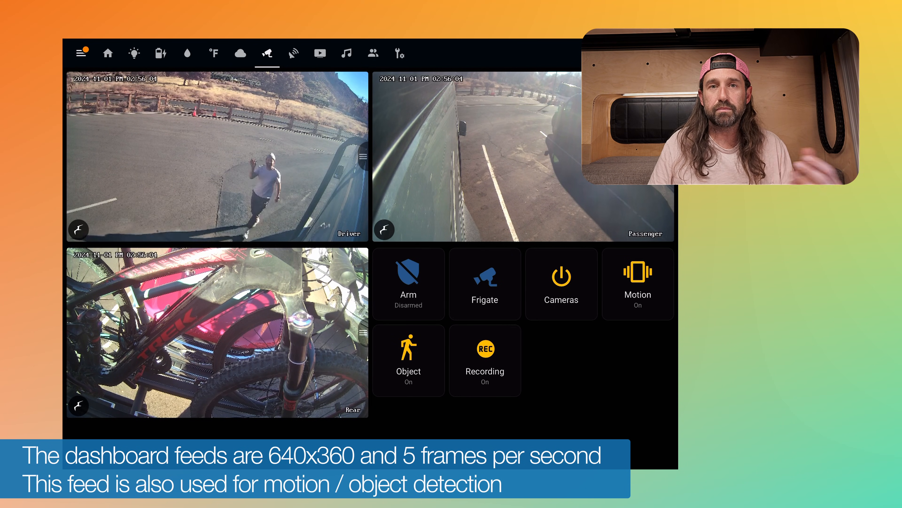
Step: Open the camera dashboard with driver, passenger and rear feeds
click(484, 283)
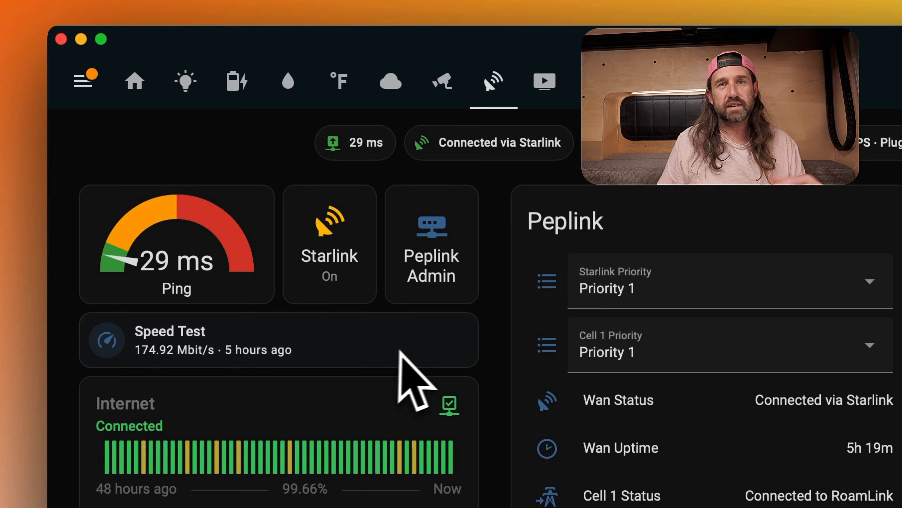
mouse_move(435, 382)
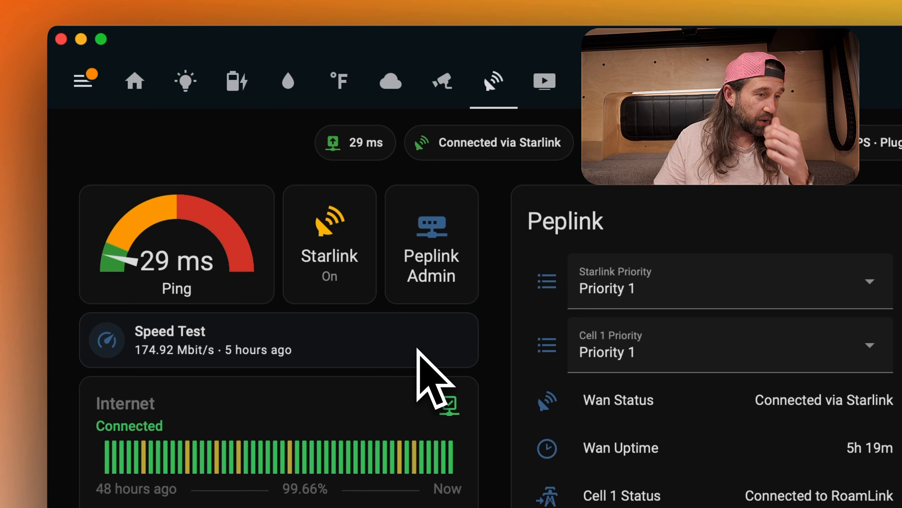
scroll(down, 3)
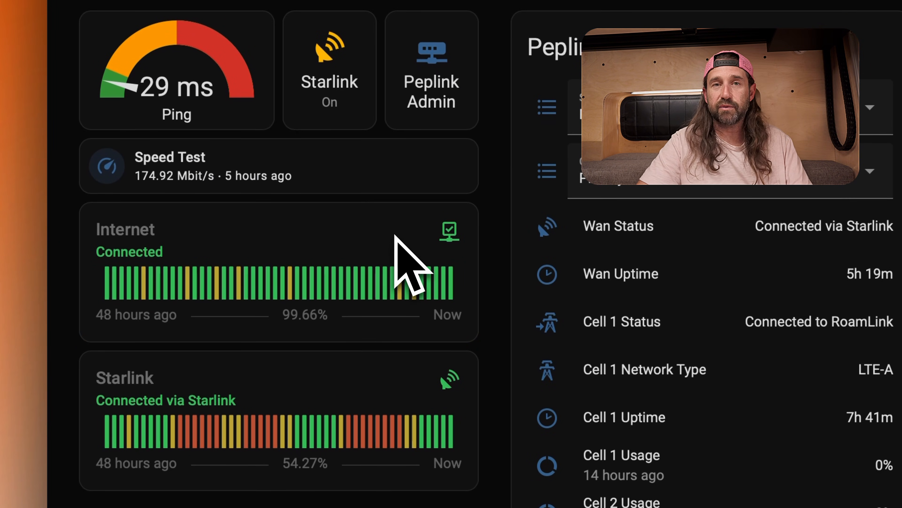
mouse_move(322, 397)
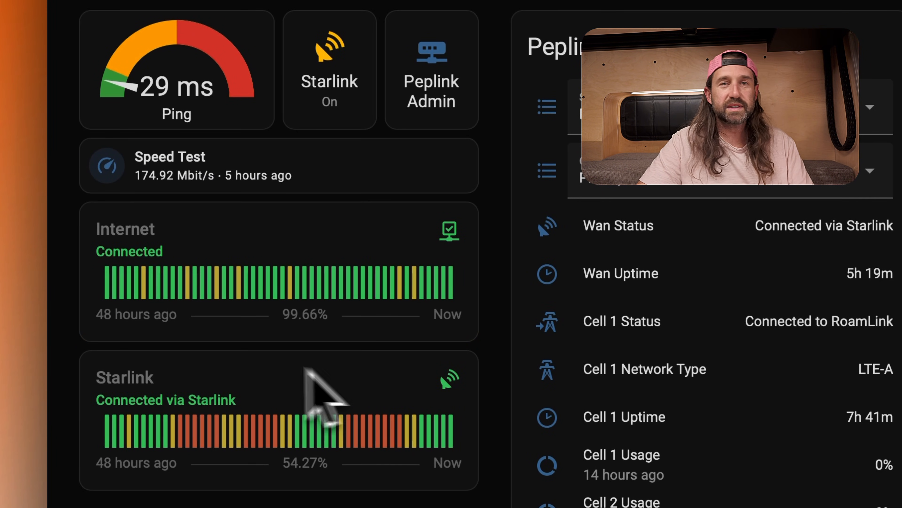
mouse_move(392, 403)
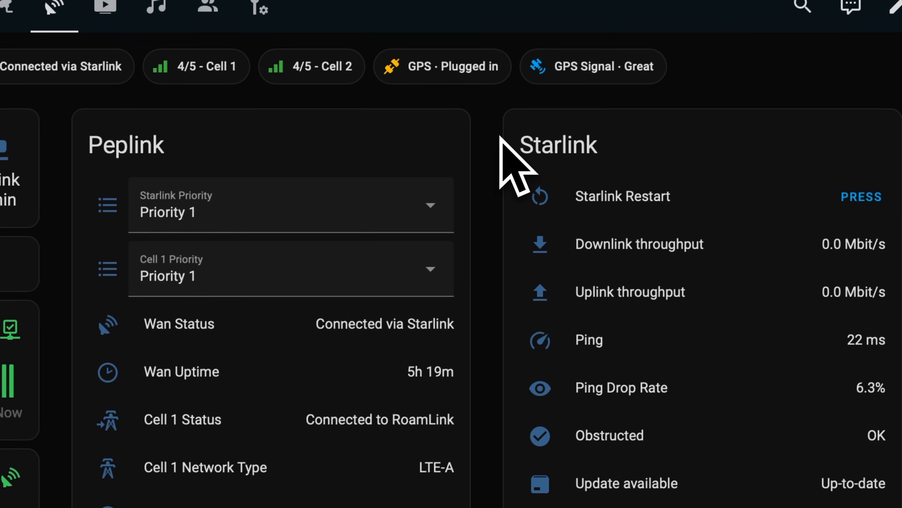
scroll(down, 3)
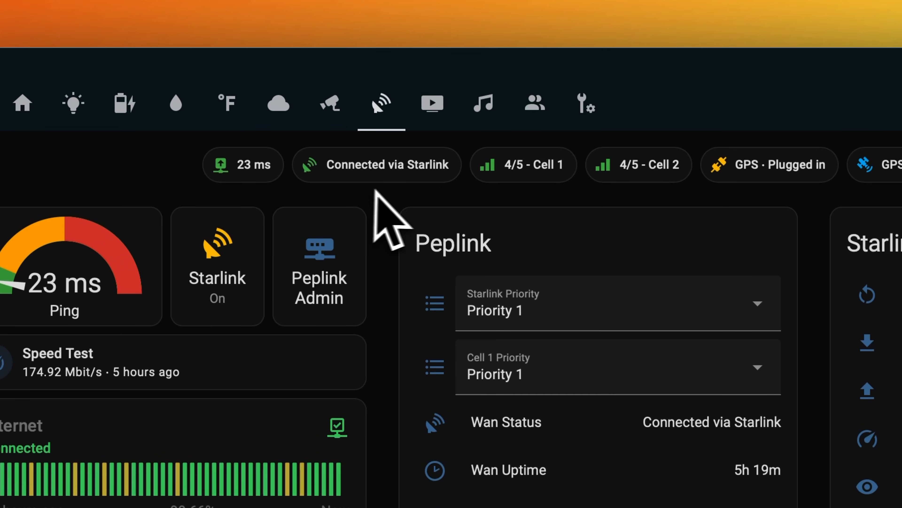
mouse_move(533, 224)
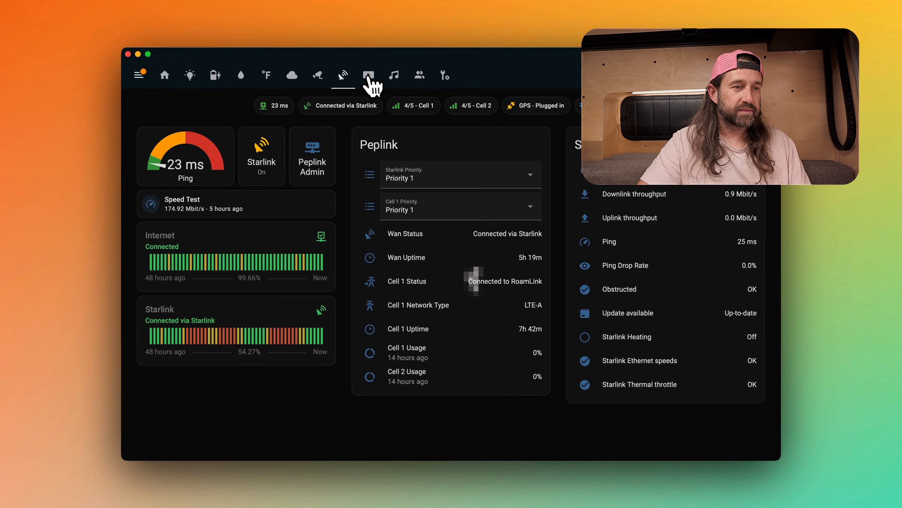
Step: Switch to the entertainment dashboard with Nebula Capsule 3, streaming apps, projector screen and speakers
click(368, 74)
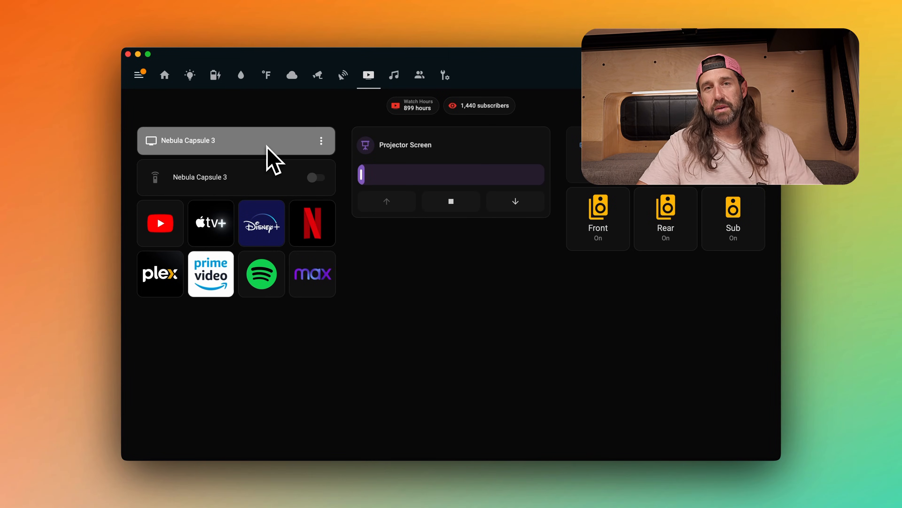
mouse_move(256, 167)
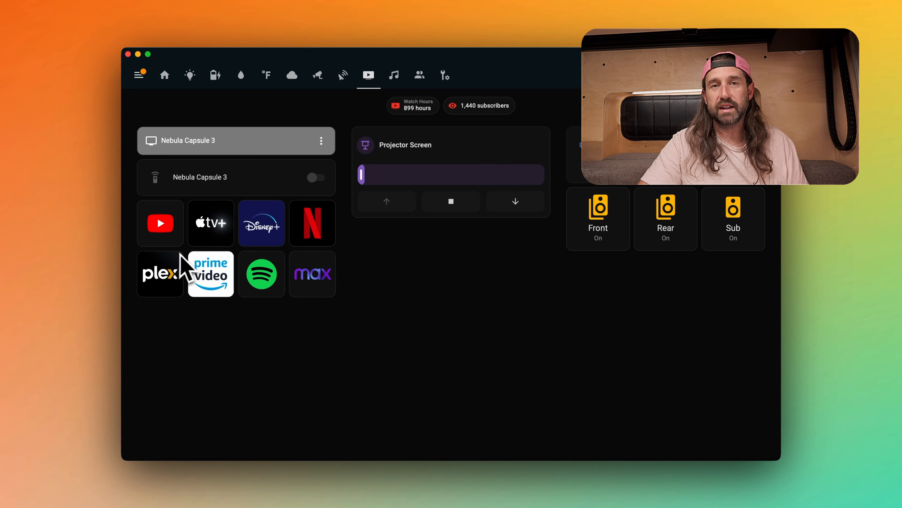
mouse_move(313, 264)
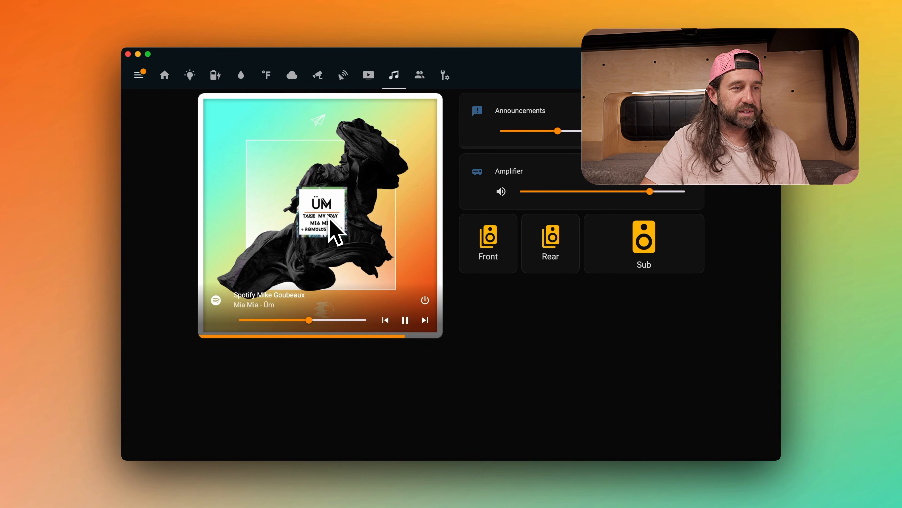
mouse_move(284, 278)
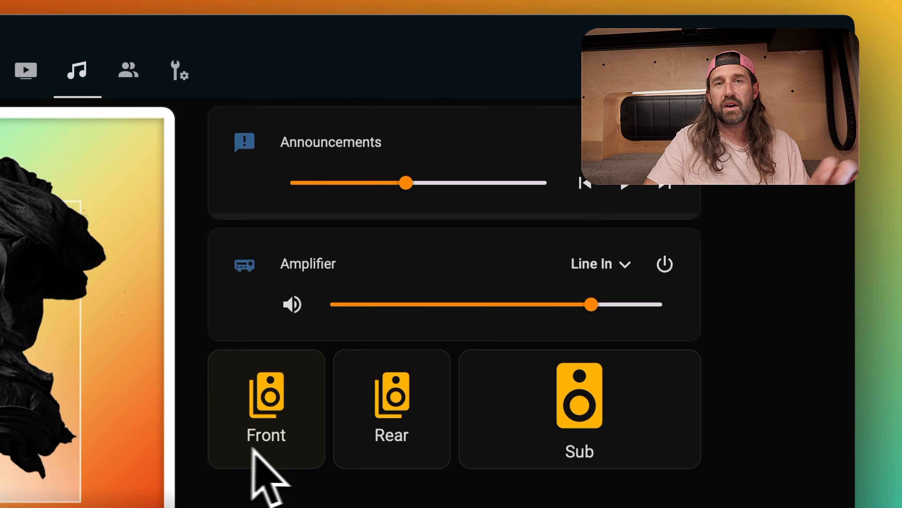
mouse_move(575, 454)
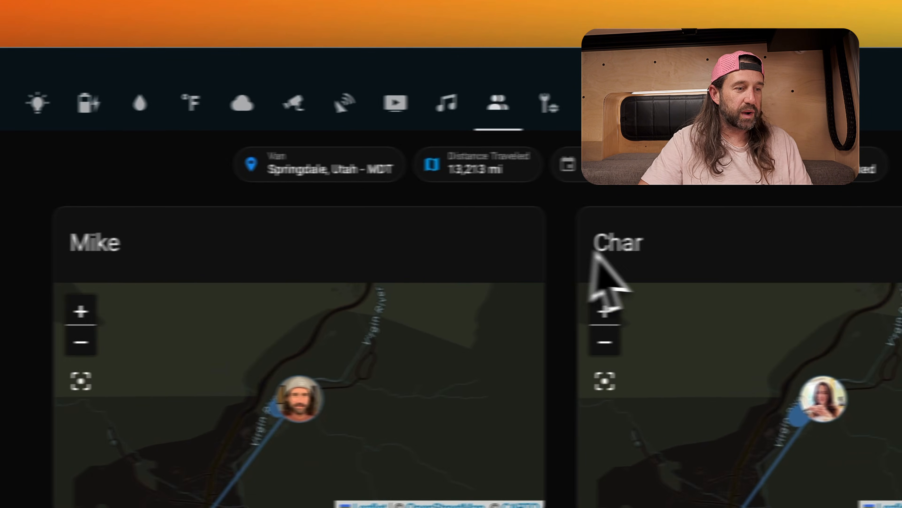
Step: Scroll down to a traveler's location, steps today and device battery levels
scroll(down, 3)
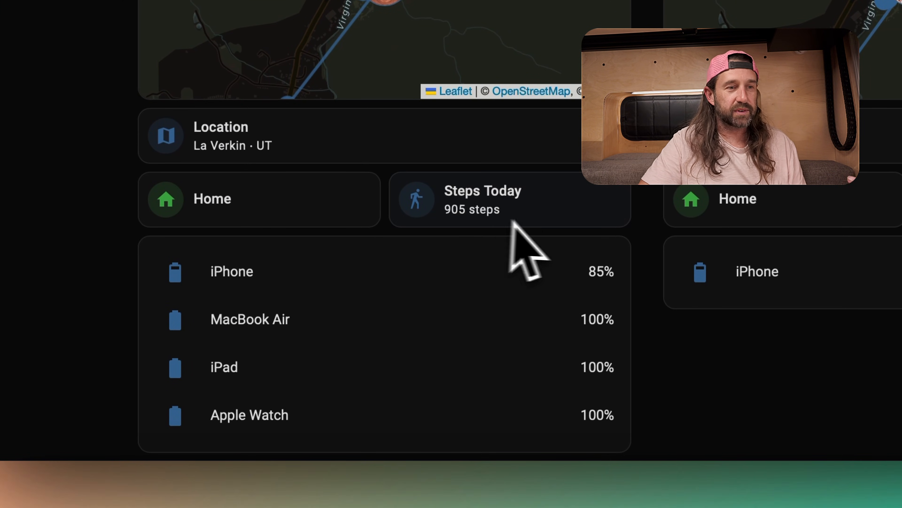
mouse_move(558, 236)
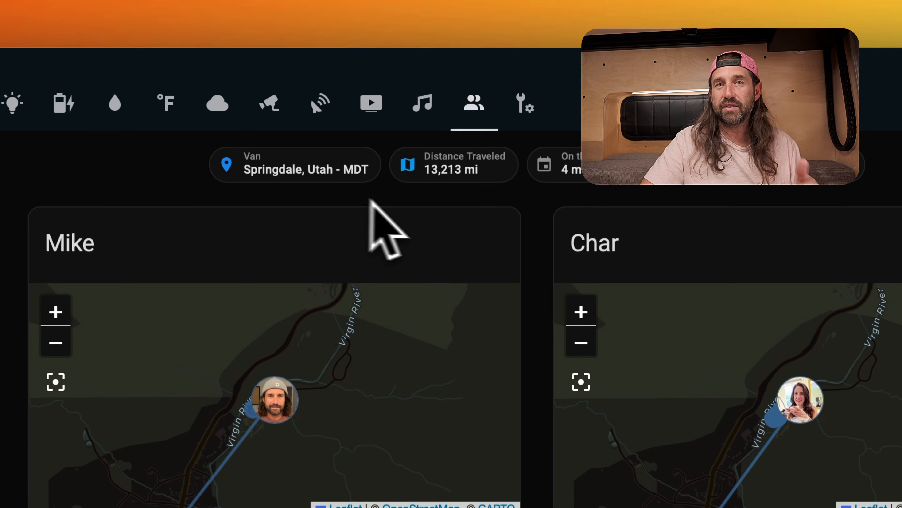
mouse_move(524, 242)
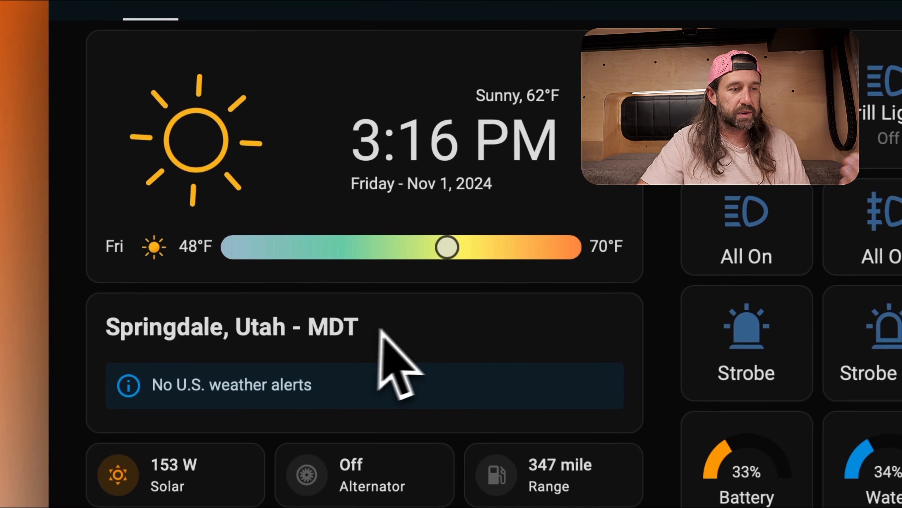
Step: Scroll to the Solar 150 W, Alternator charging and Allow Alt cards
scroll(down, 3)
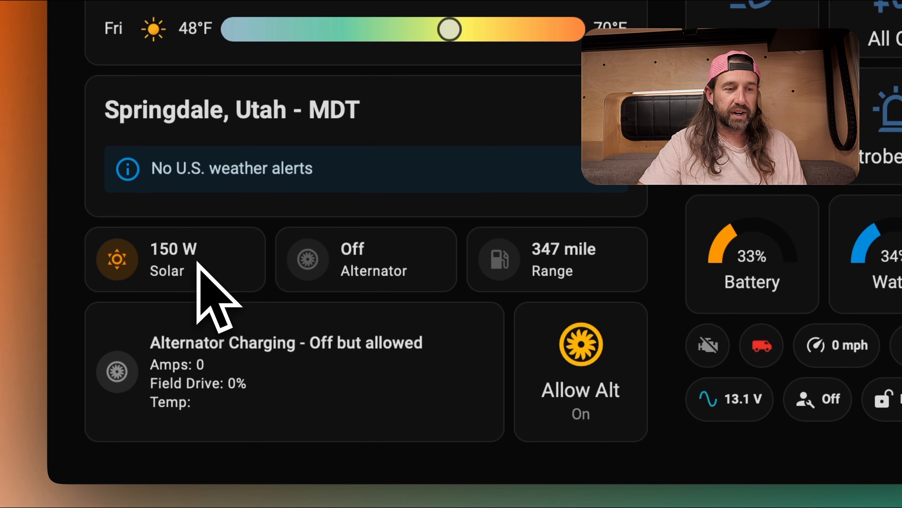
mouse_move(437, 408)
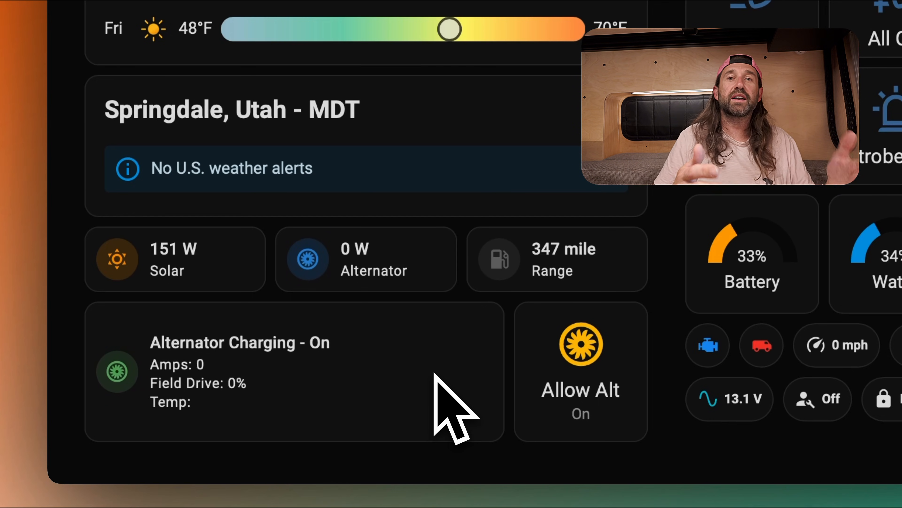
mouse_move(455, 397)
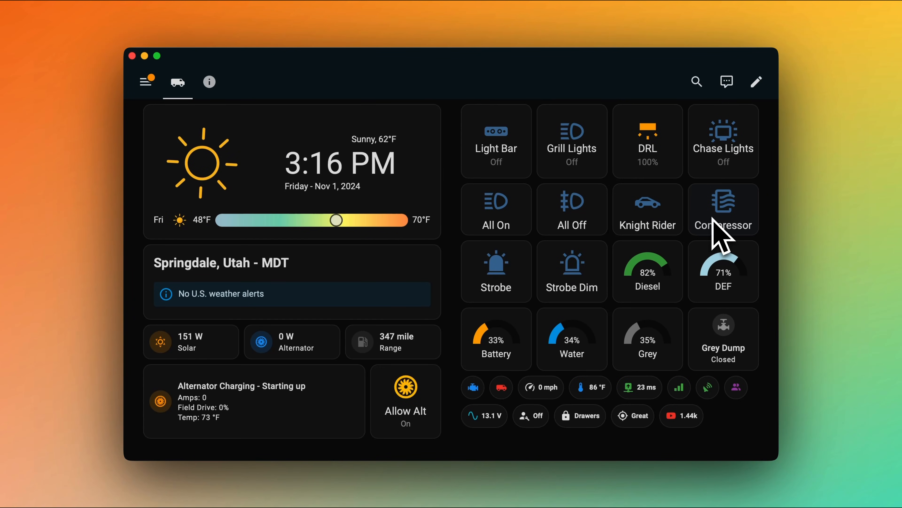
mouse_move(676, 185)
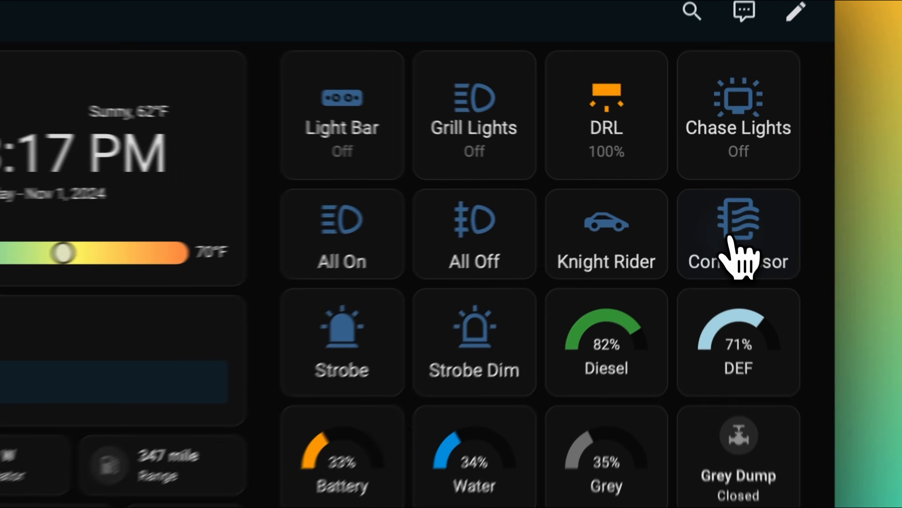
Step: Turn on the Compressor tile, with alternator charging now delivering 1865 W at 142 A
click(738, 233)
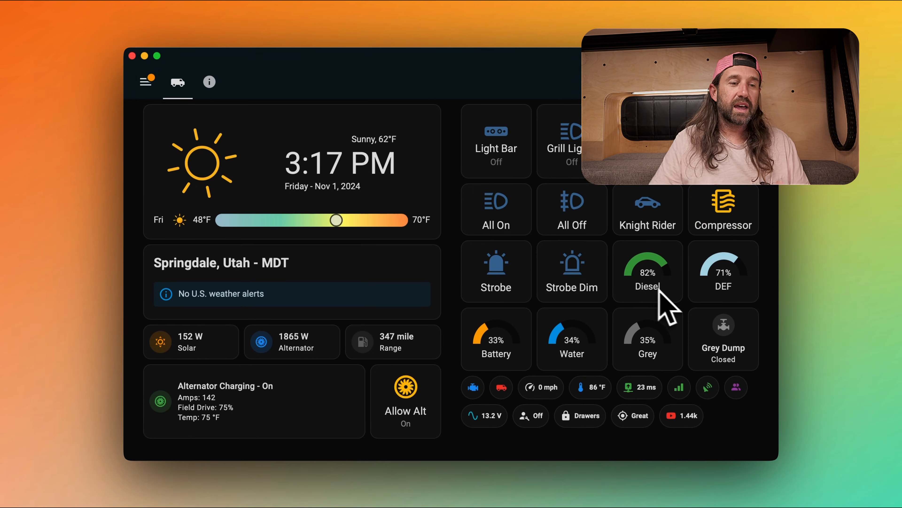
mouse_move(541, 359)
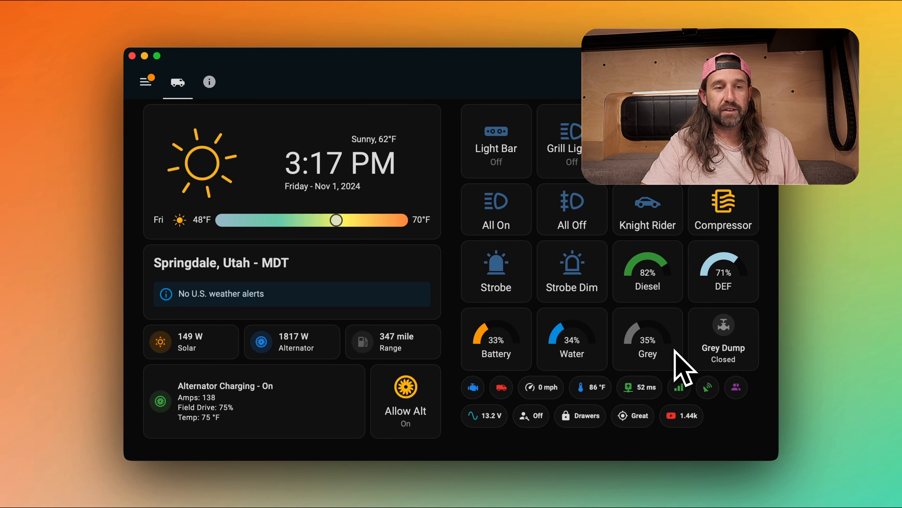
mouse_move(720, 374)
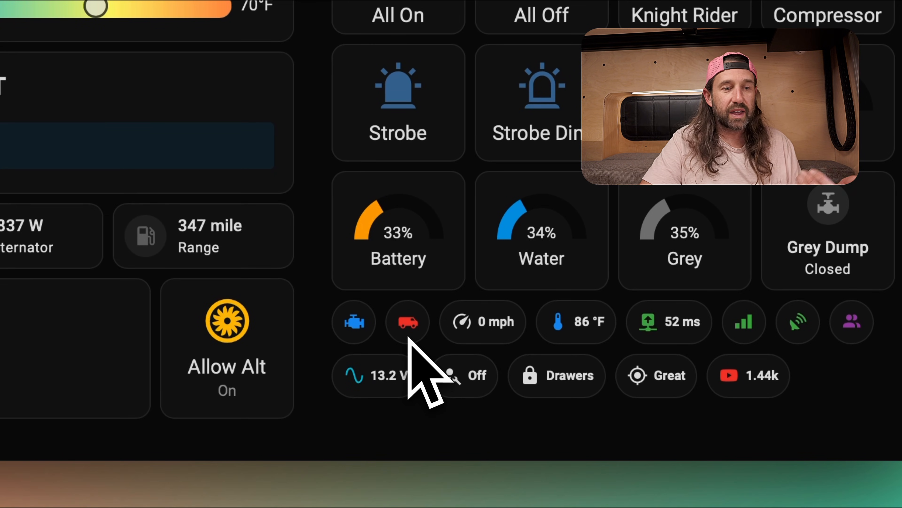
mouse_move(512, 374)
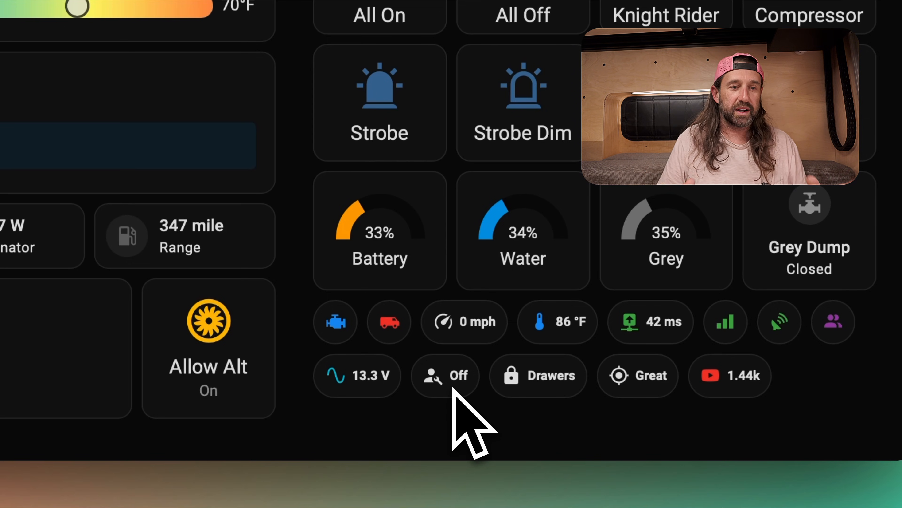
mouse_move(524, 443)
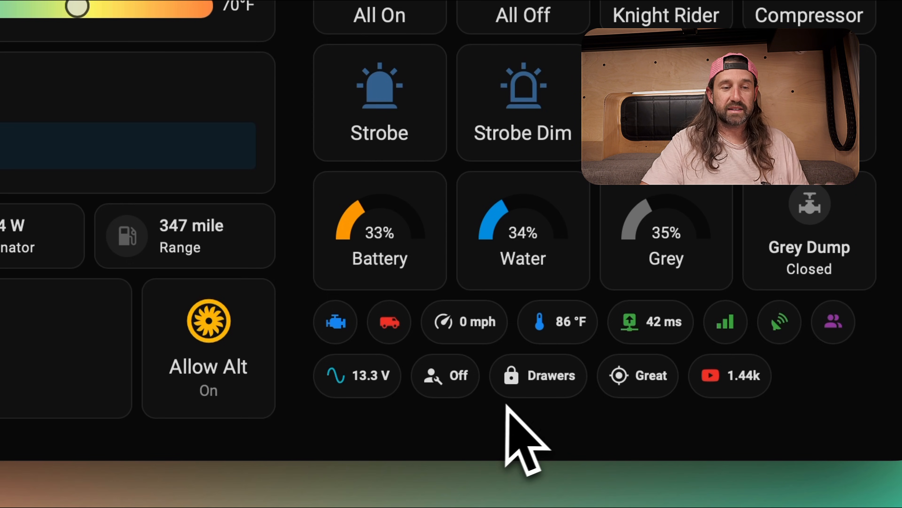
mouse_move(559, 426)
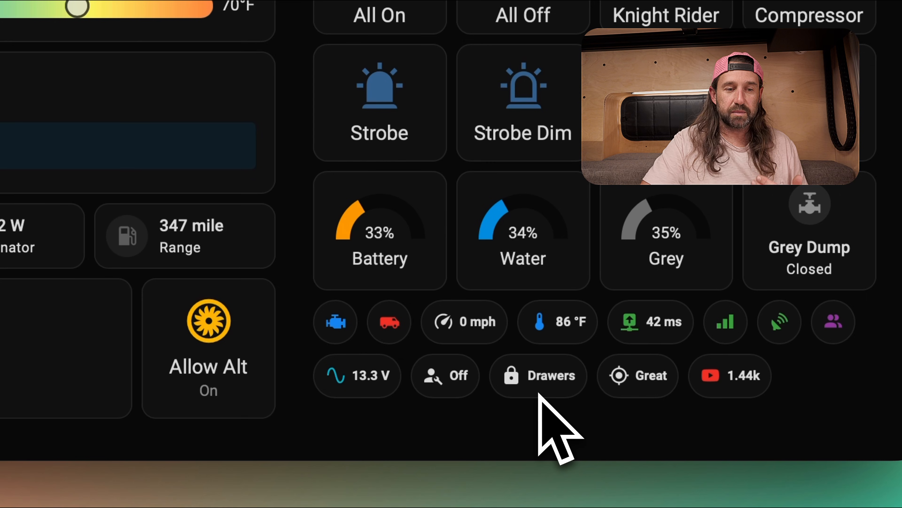